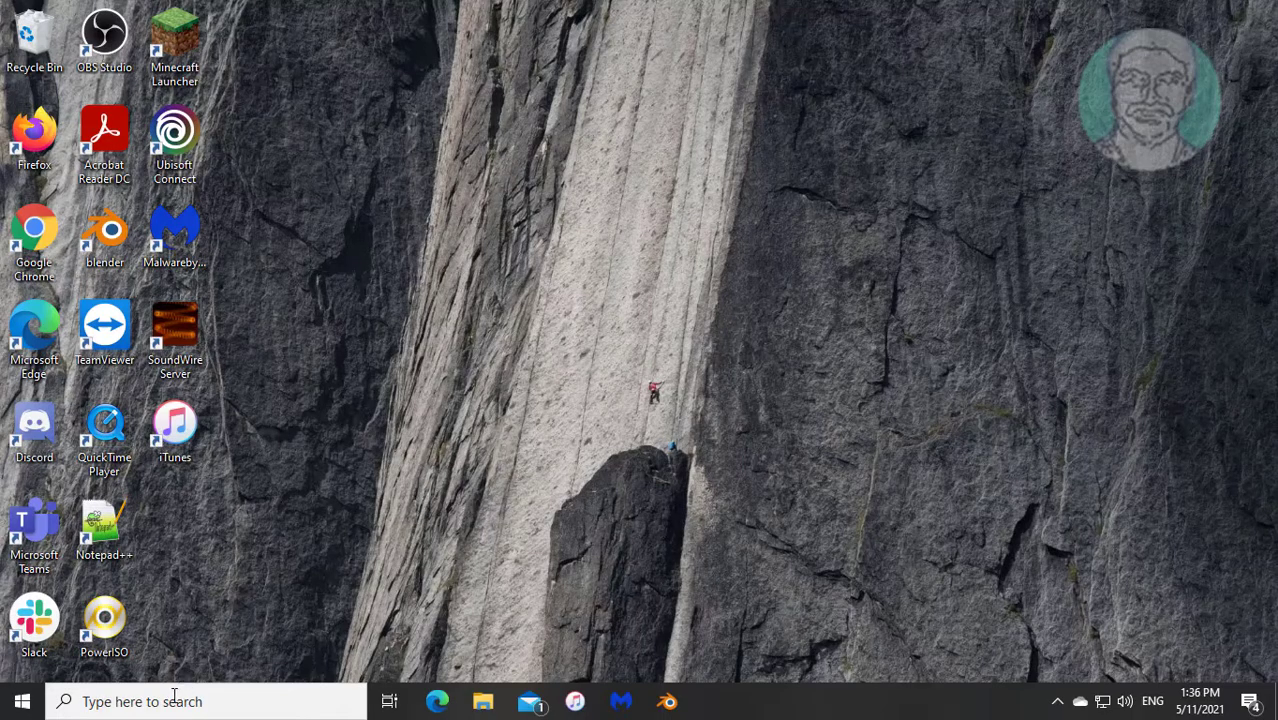
Search for 'regedit' and launch Registry Editor via Run as administrator
text(reged)
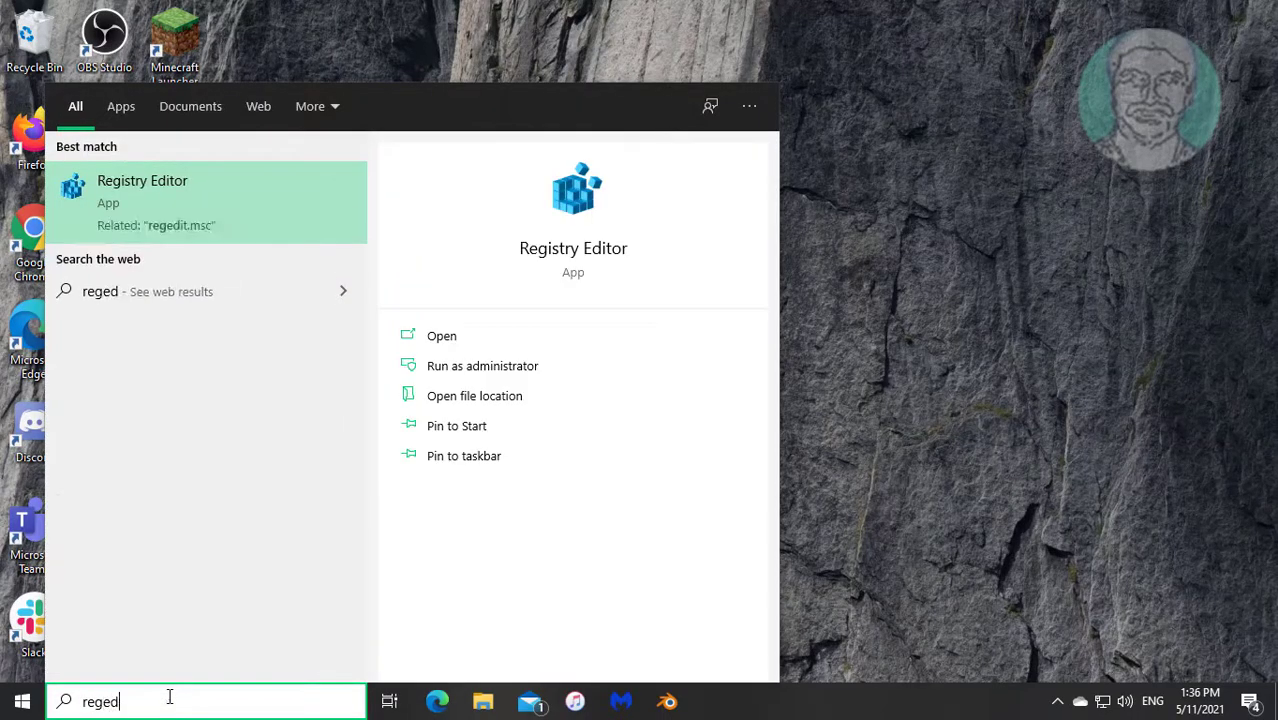
text(it)
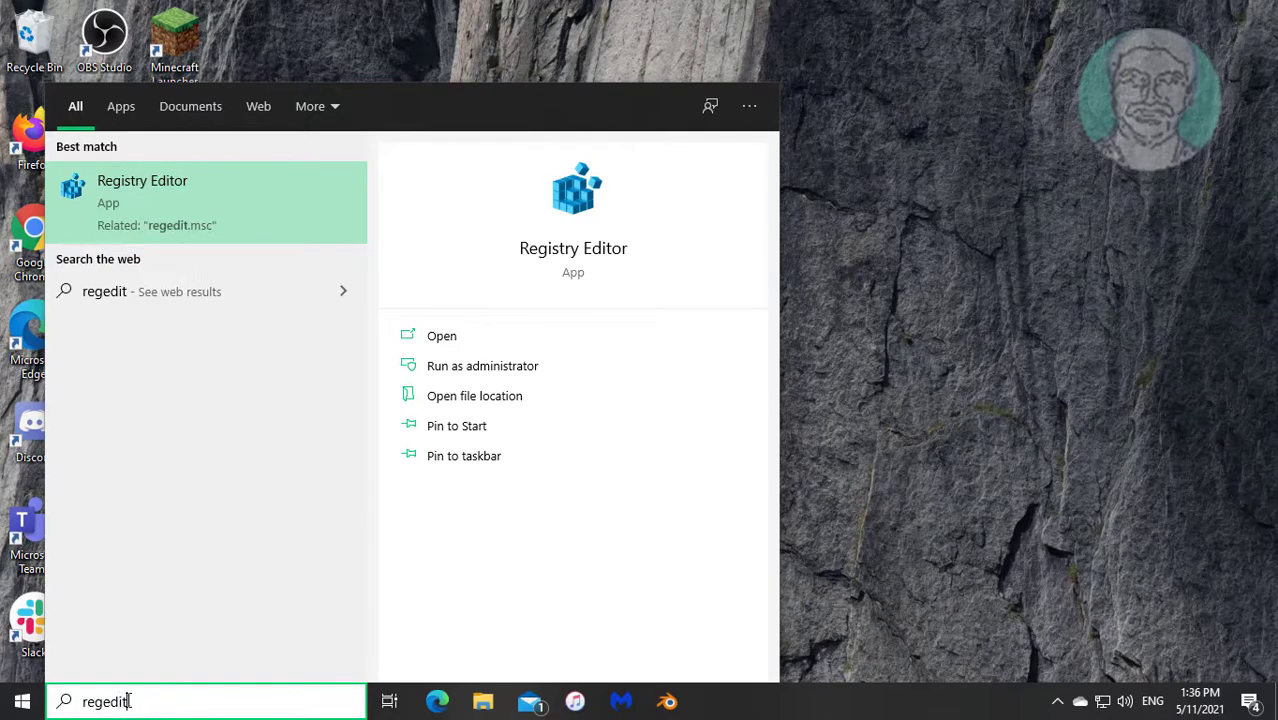
right_click(142, 200)
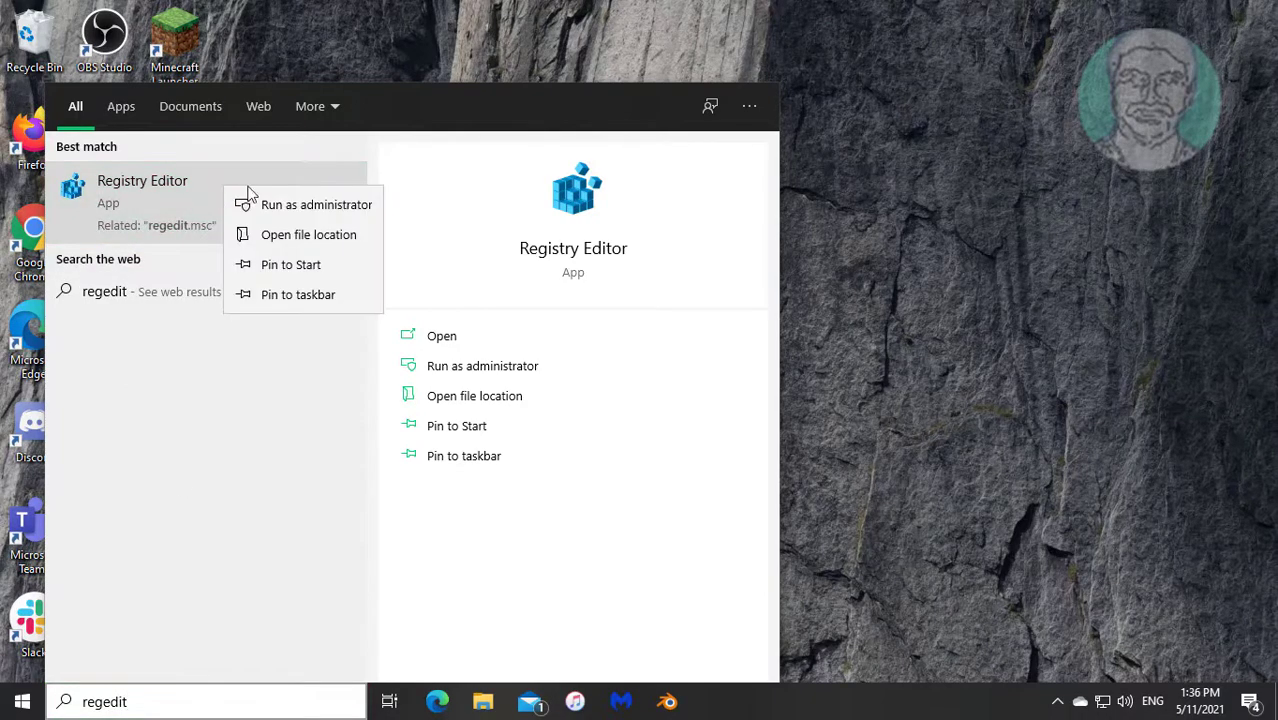
click(316, 204)
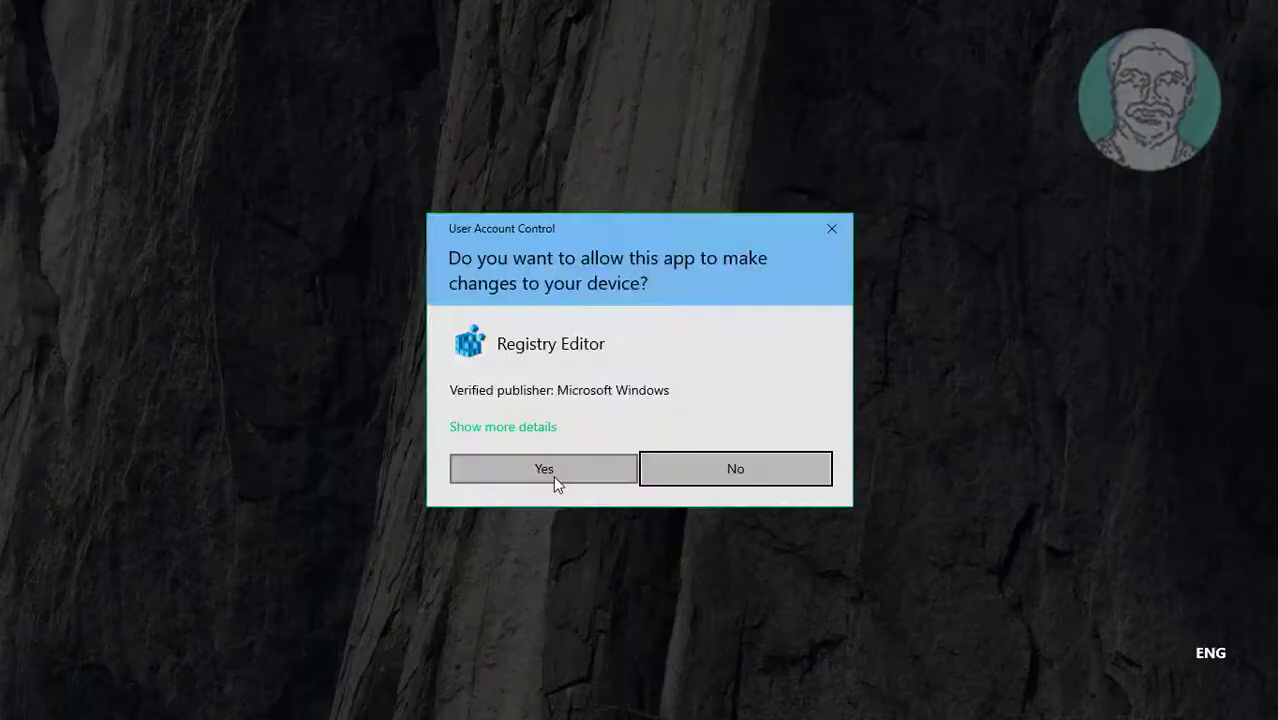
Approve the UAC prompt and navigate to HKEY_CURRENT_USER's Explorer\Taskband key via the address bar
click(544, 468)
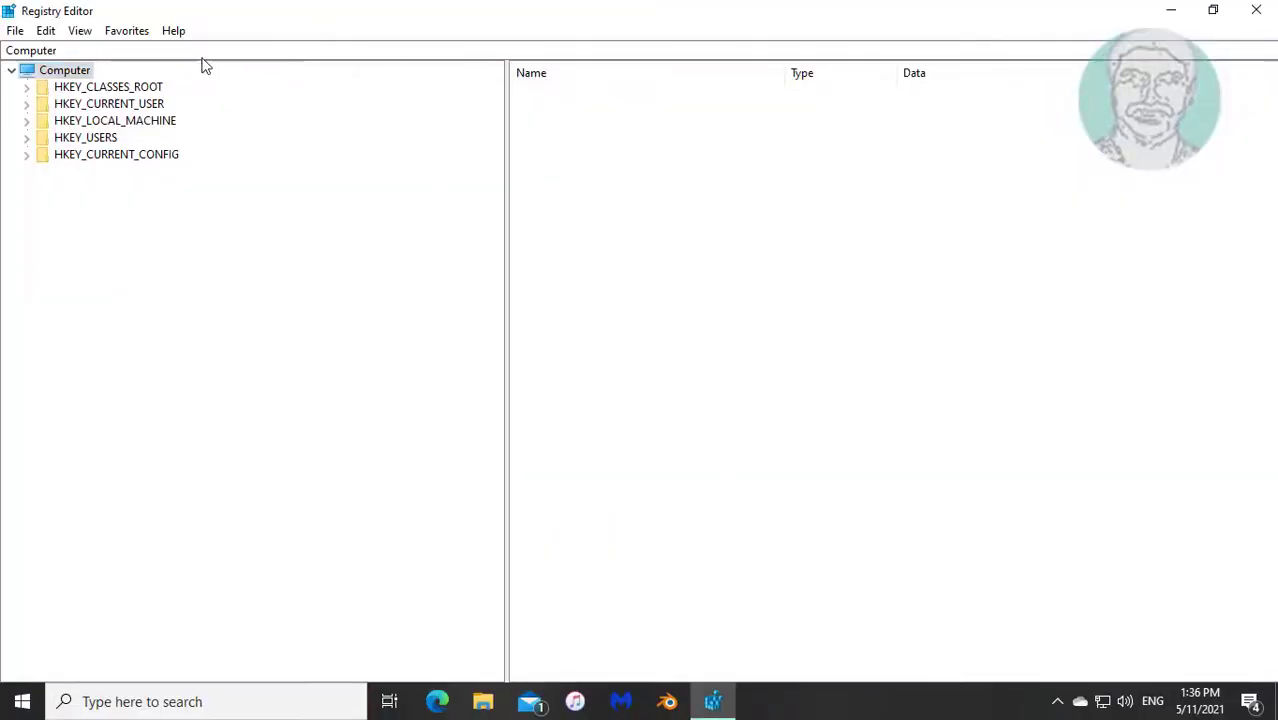
click(30, 50)
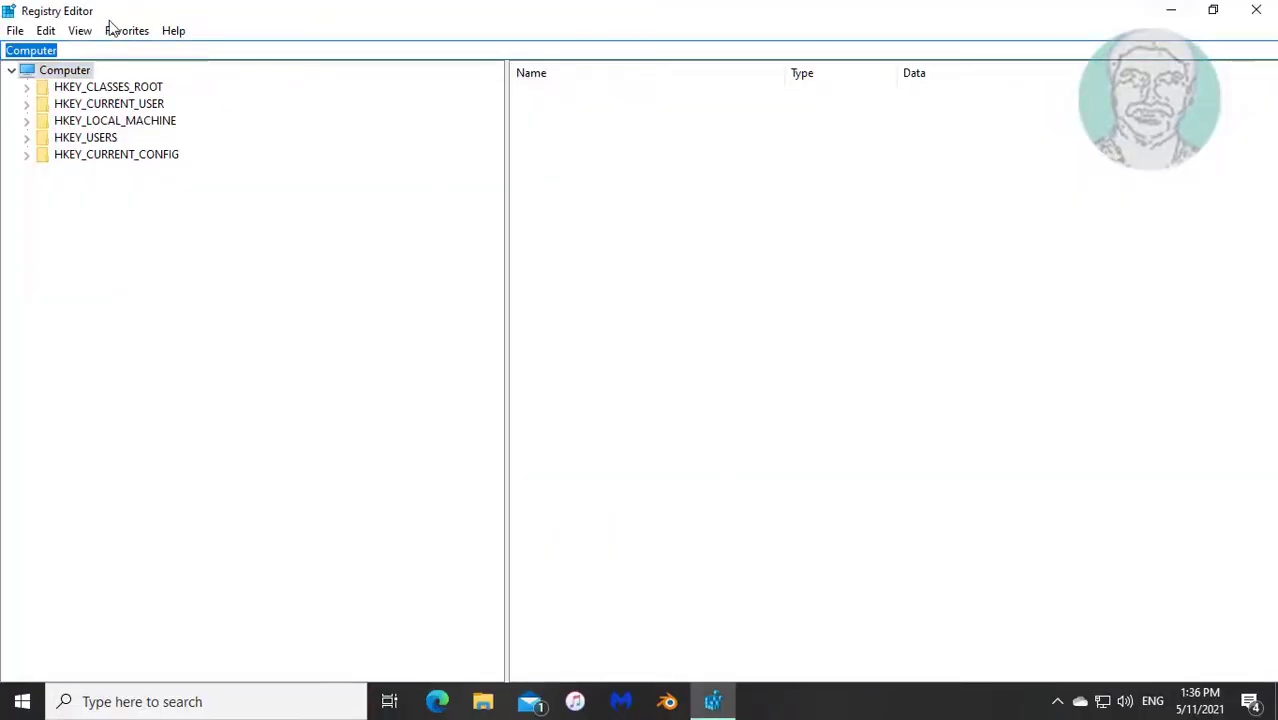
right_click(30, 50)
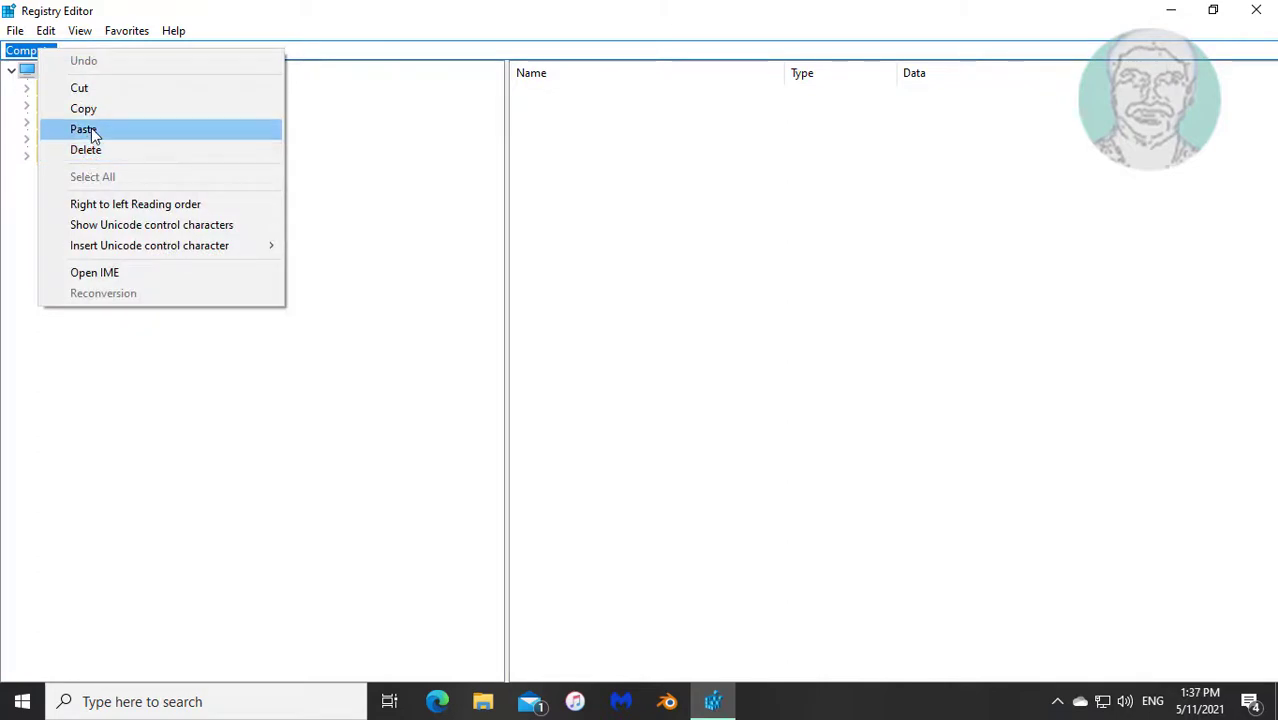
click(82, 128)
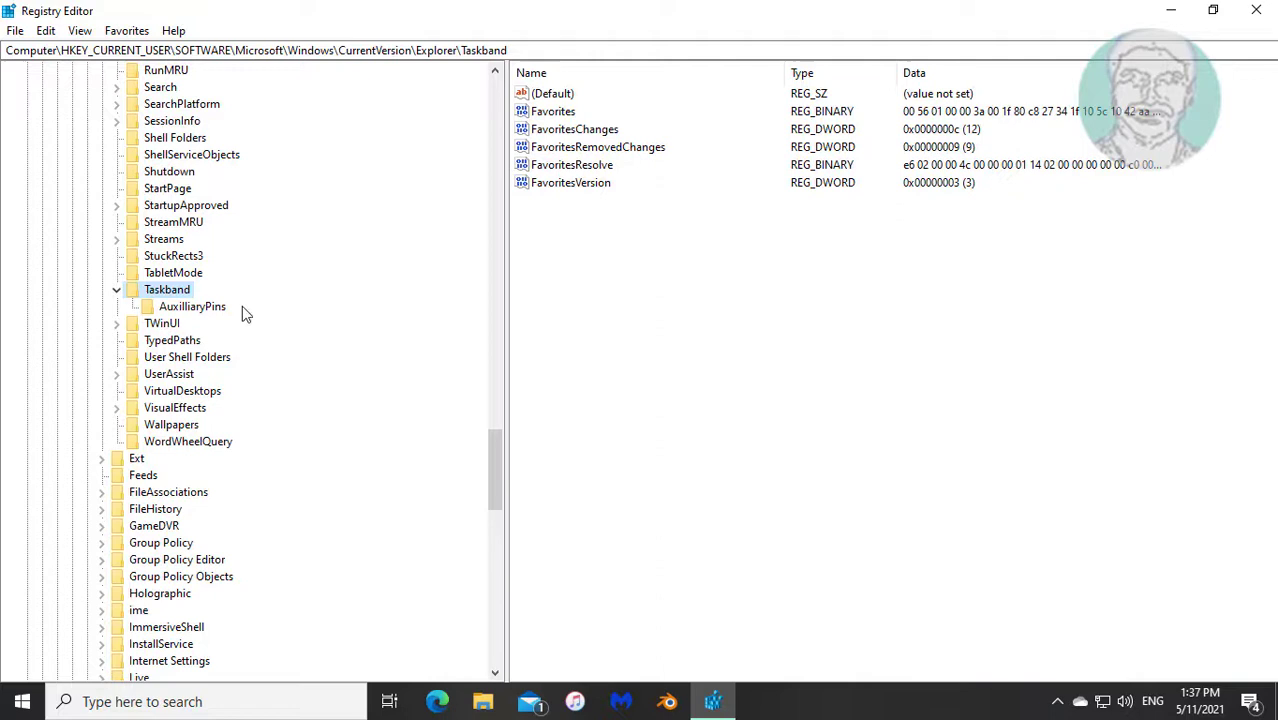
Delete the AuxilliaryPins subkey under Taskband and confirm the key deletion
click(192, 306)
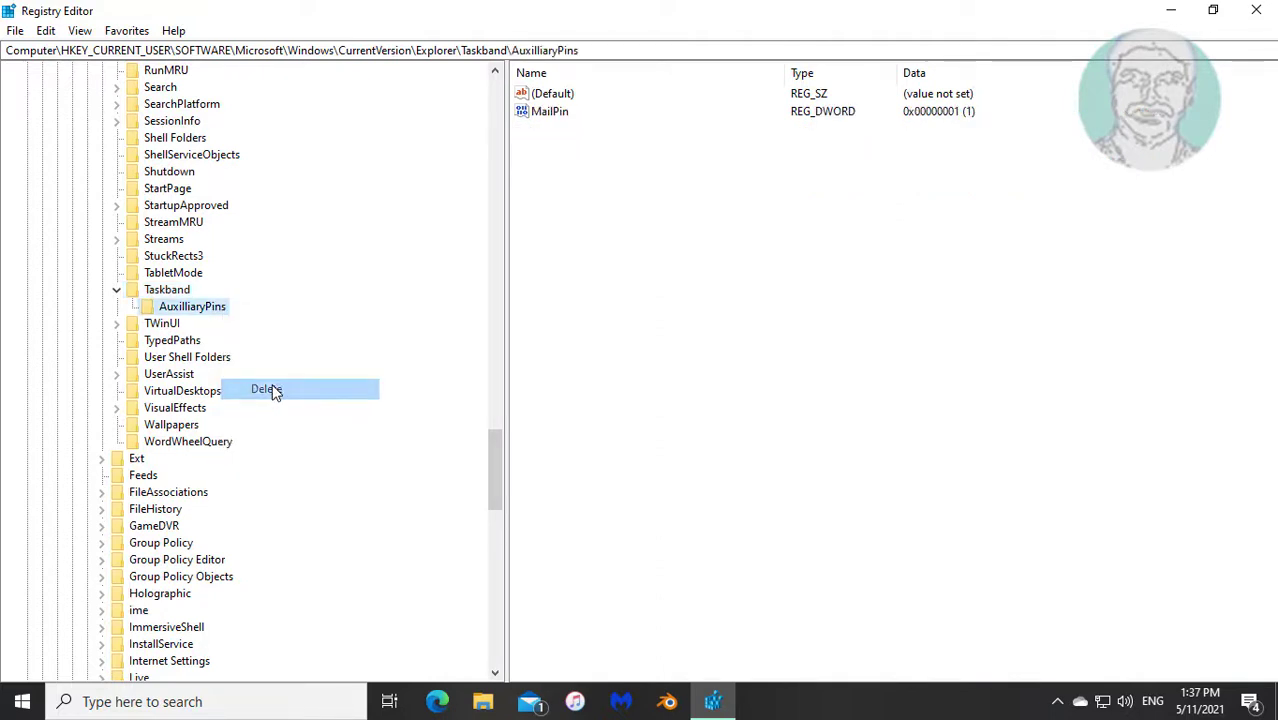
click(266, 388)
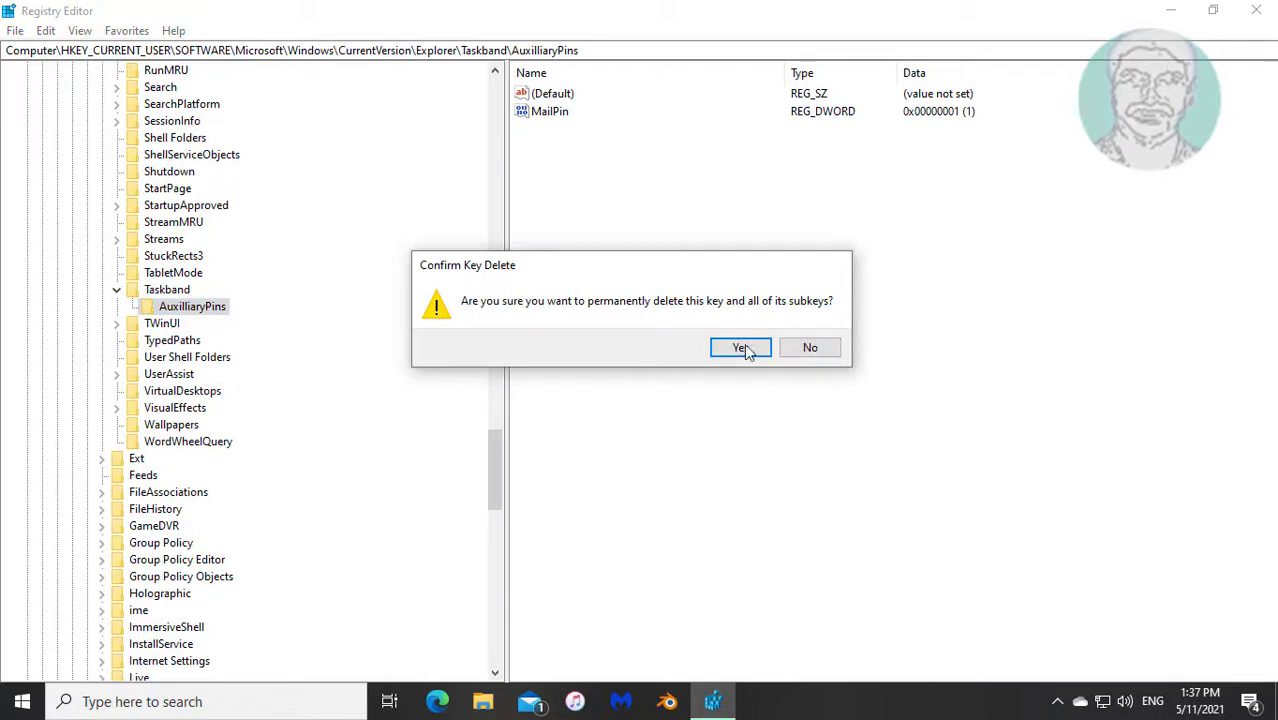
click(740, 348)
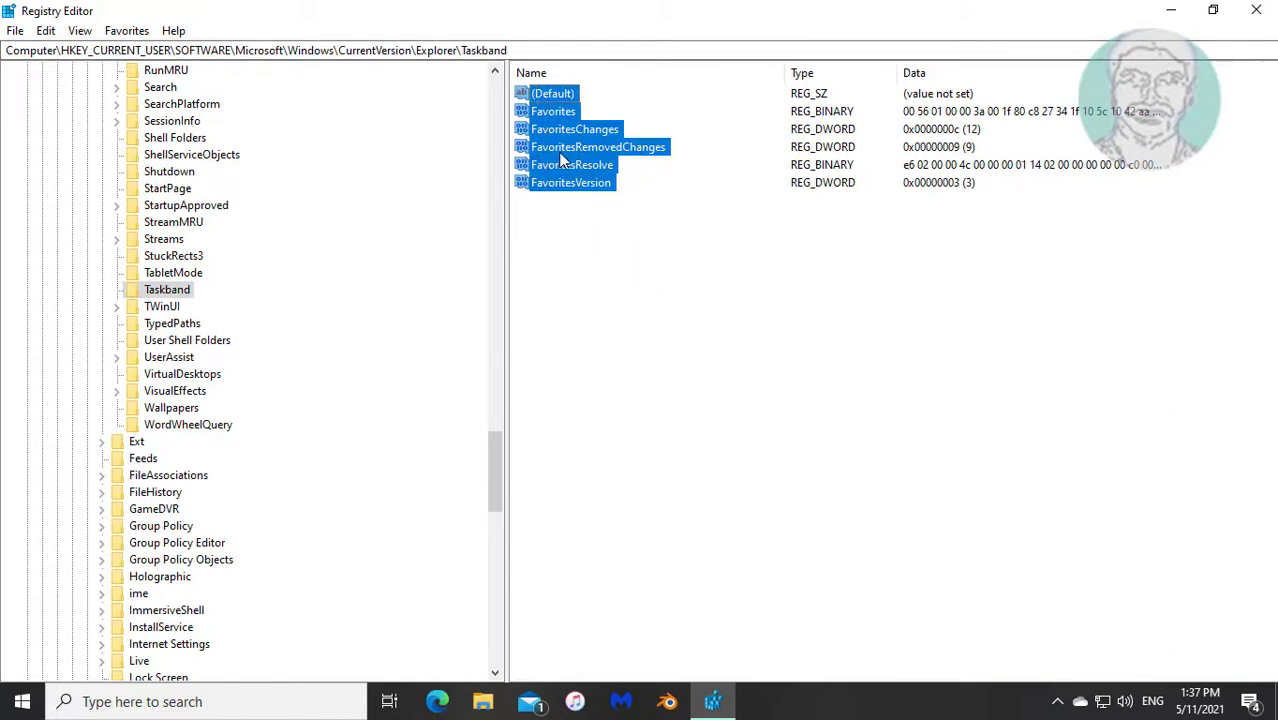
Delete all Taskband values except (Default), acknowledging the undeletable-value error
key(Delete)
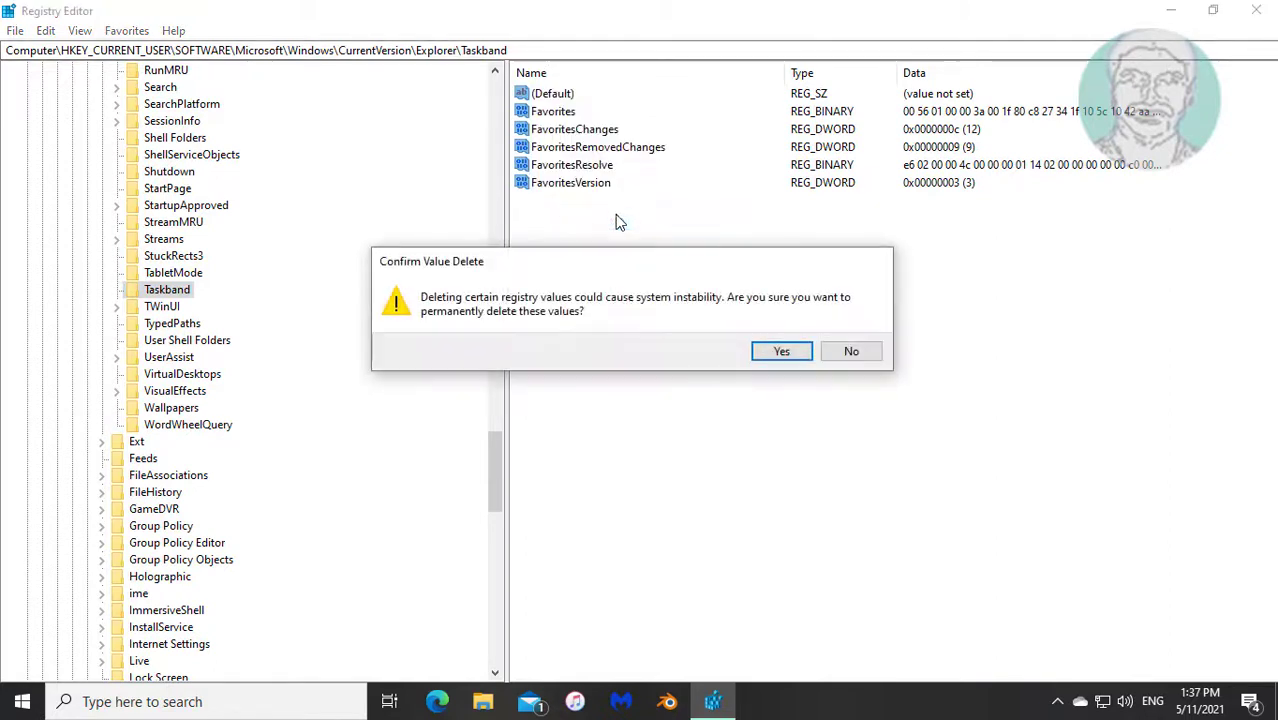
click(782, 352)
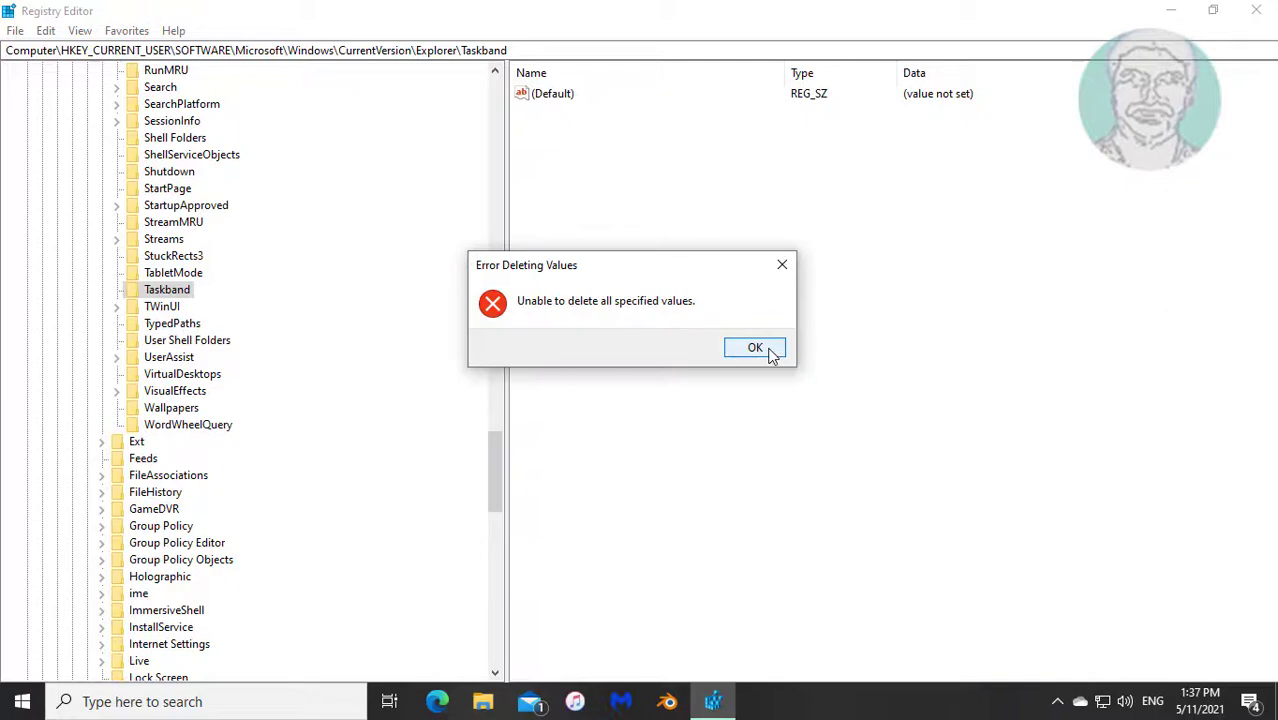
click(756, 348)
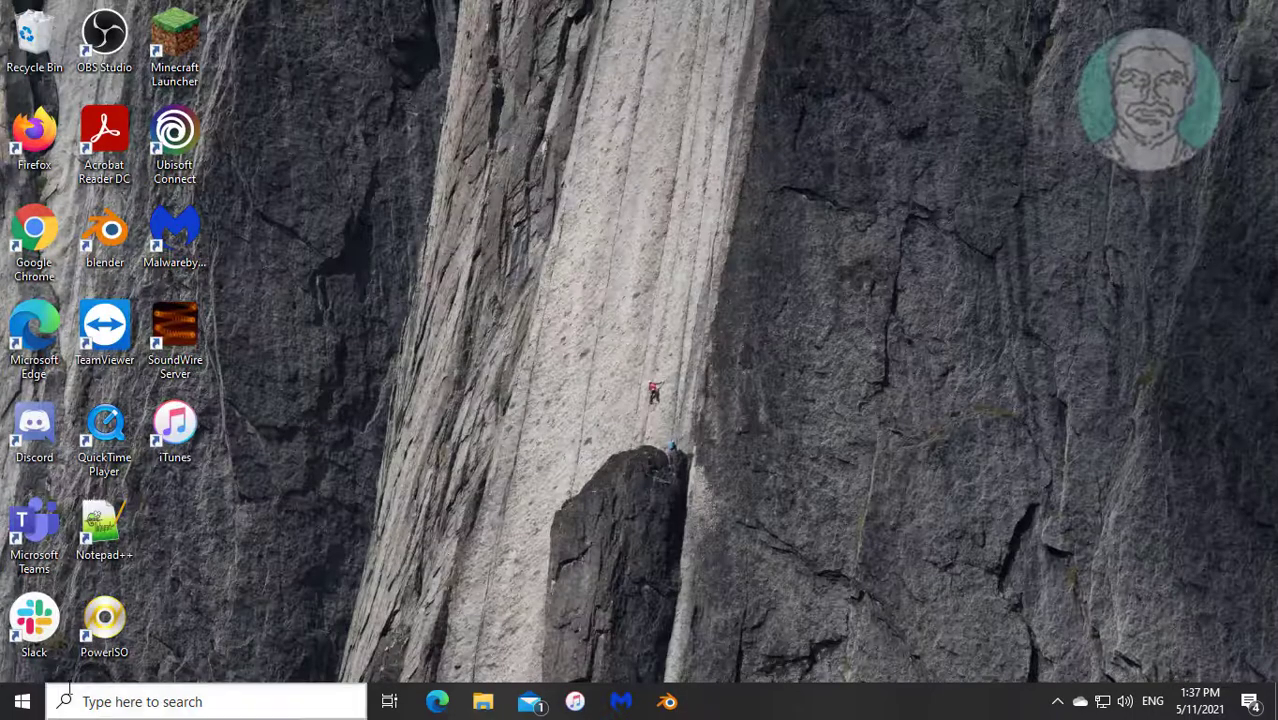
Use Run to open the Quick Launch\User Pinned\TaskBar folder in AppData
right_click(22, 700)
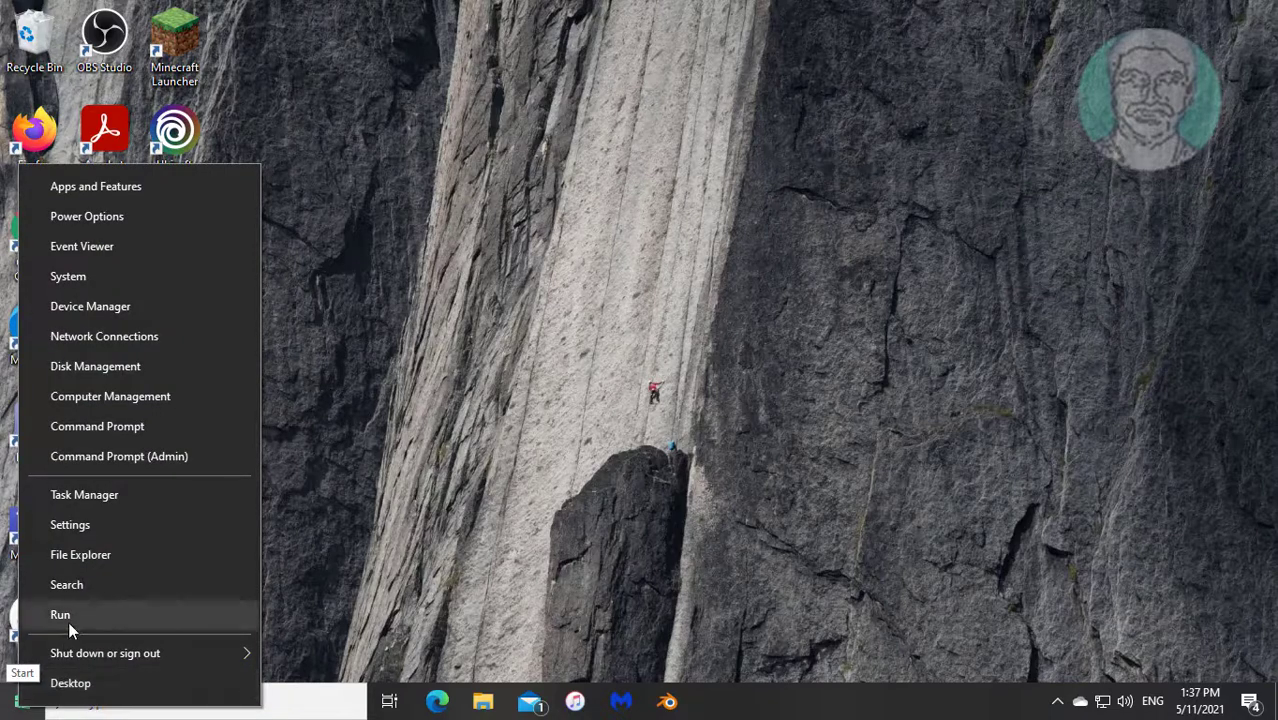
click(60, 614)
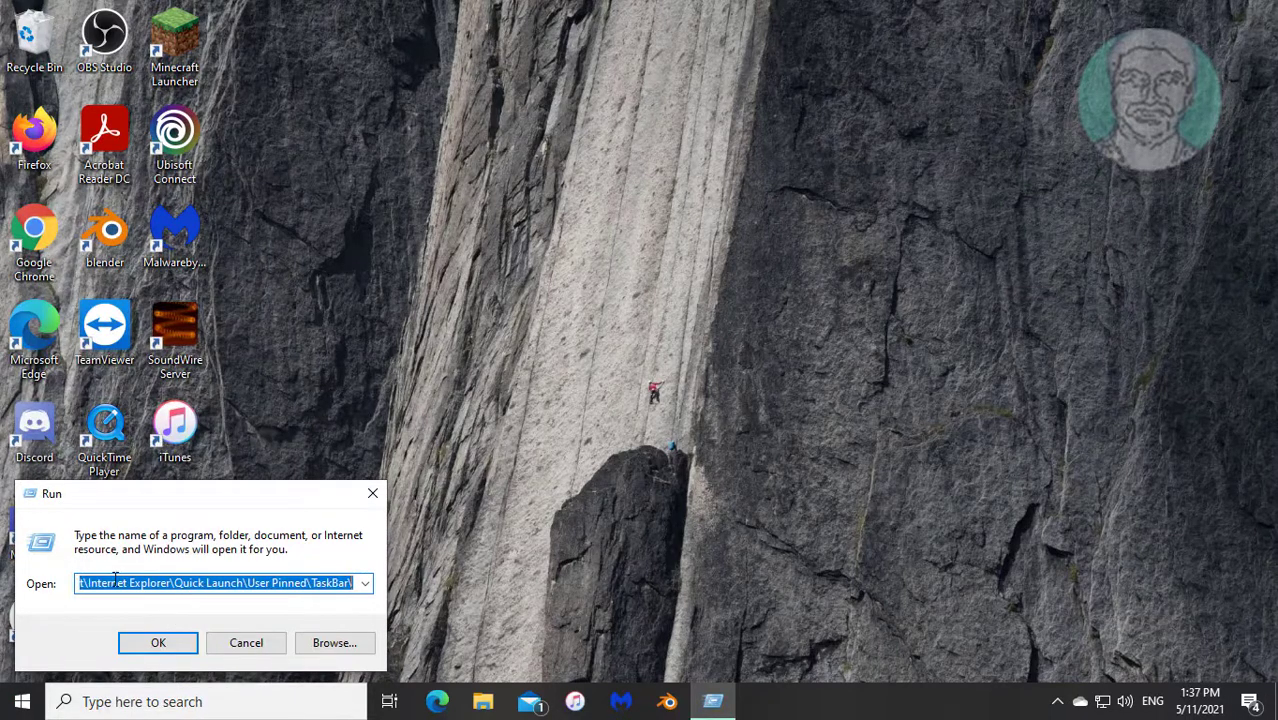
click(364, 584)
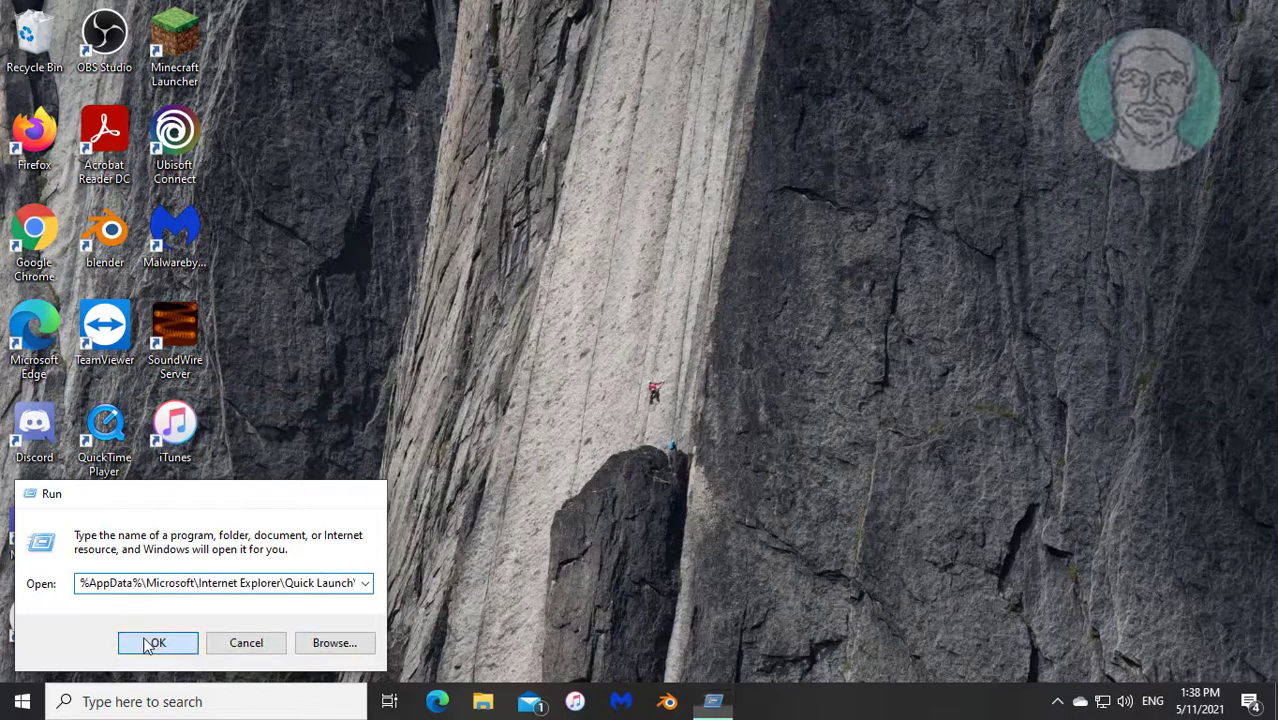
click(156, 644)
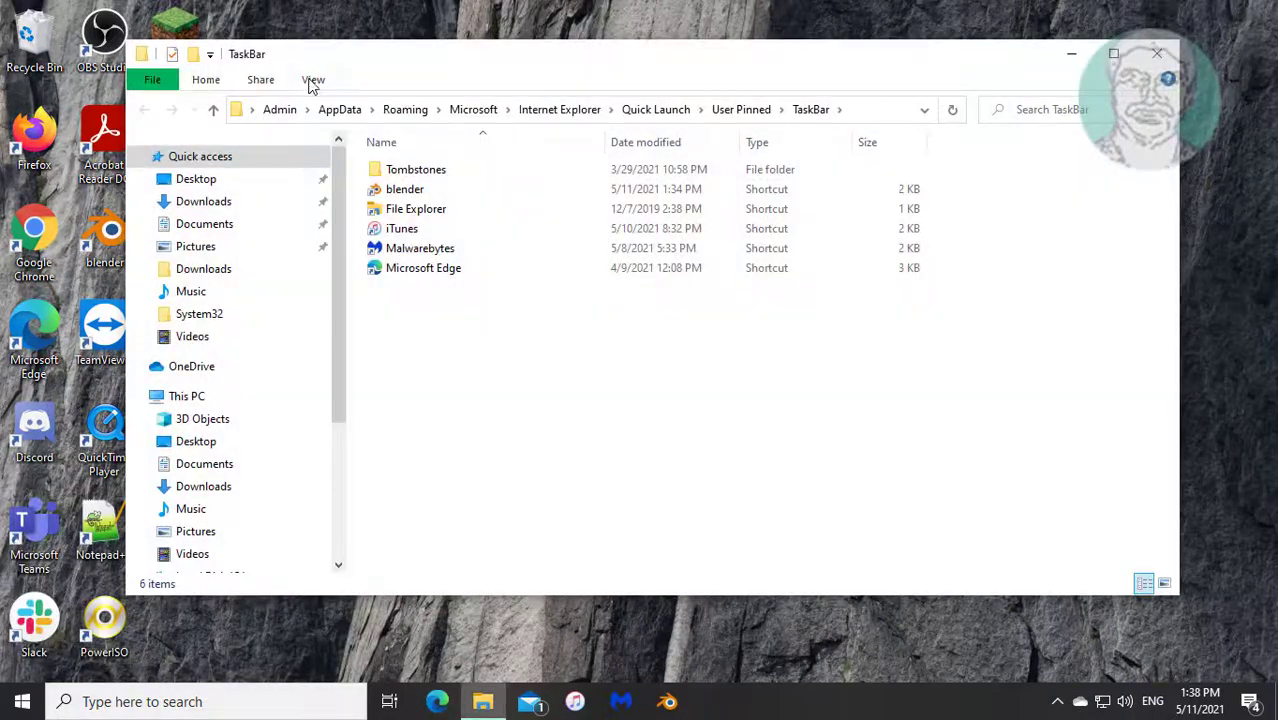
Delete every pinned shortcut and the Tombstones folder, leaving TaskBar empty
click(312, 80)
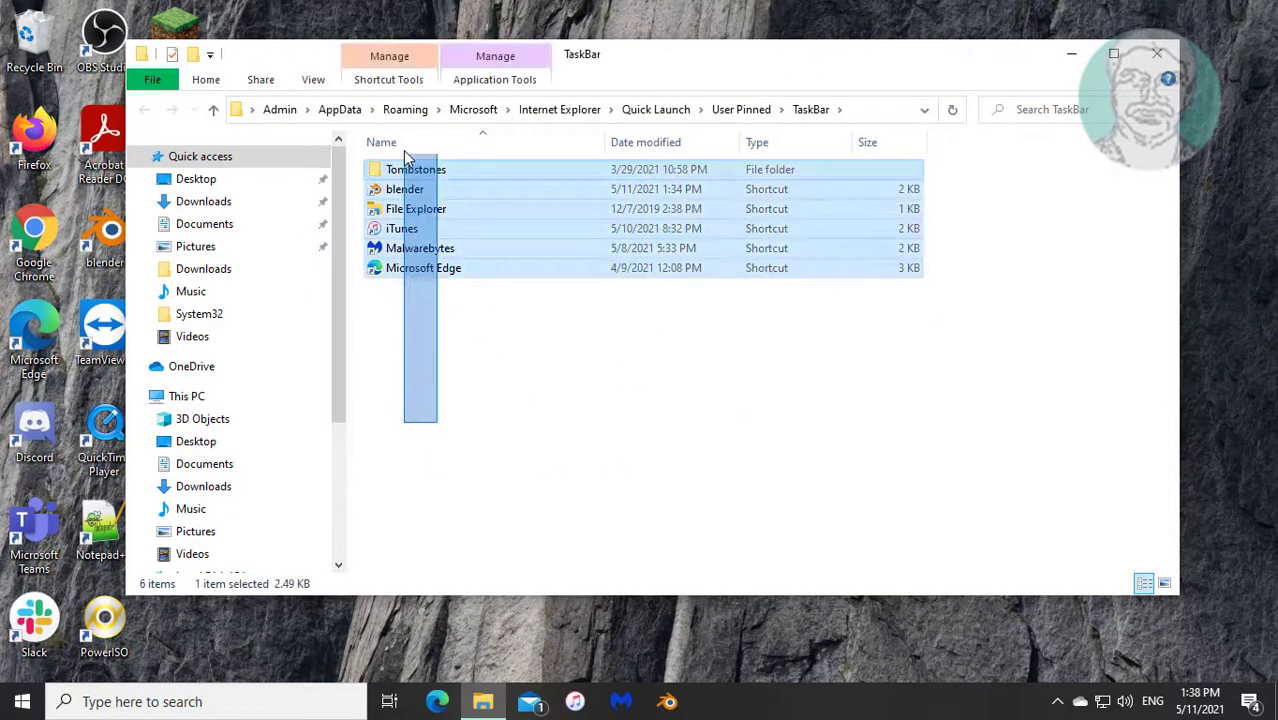
right_click(420, 248)
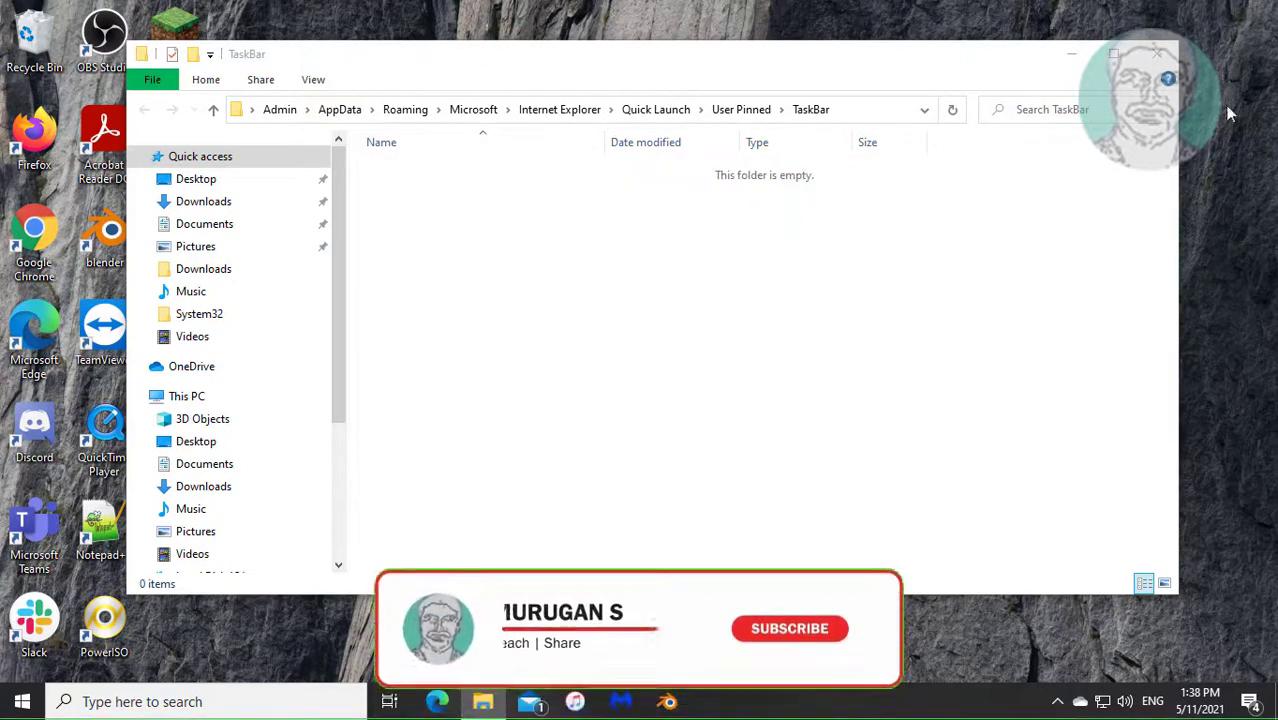
Close the emptied TaskBar window and launch Task Manager from the taskbar menu
click(1156, 52)
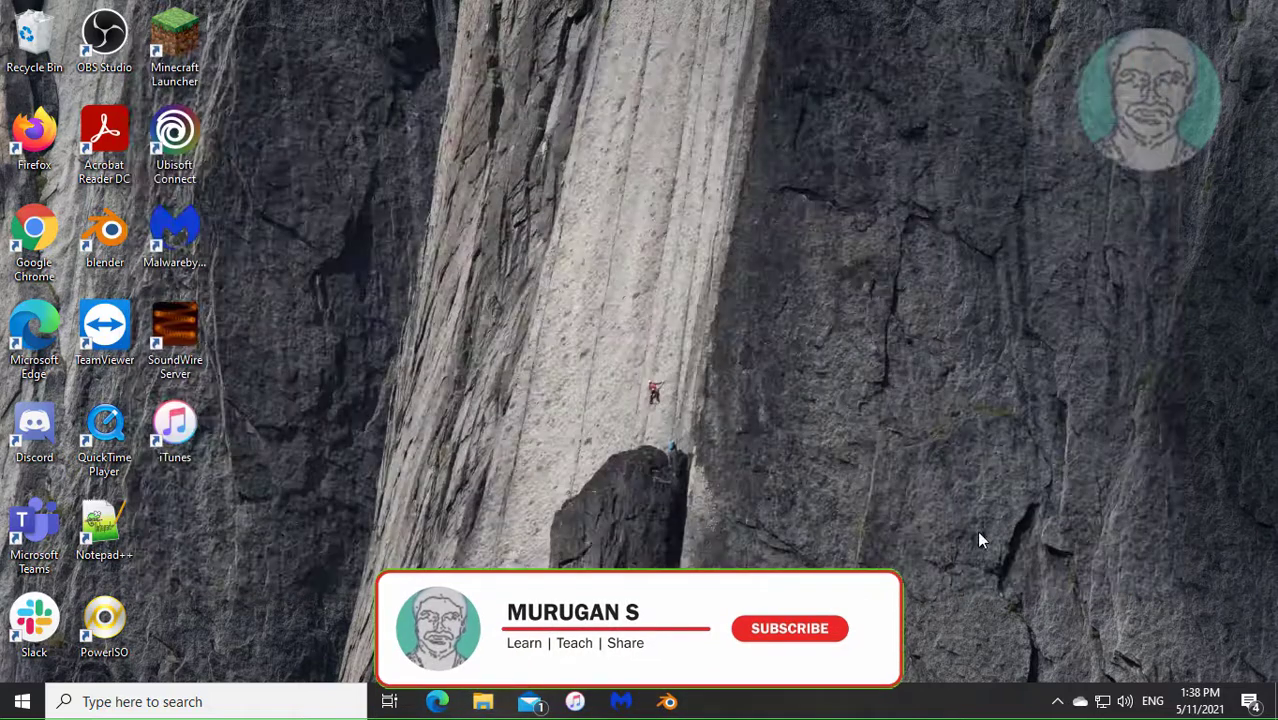
click(788, 628)
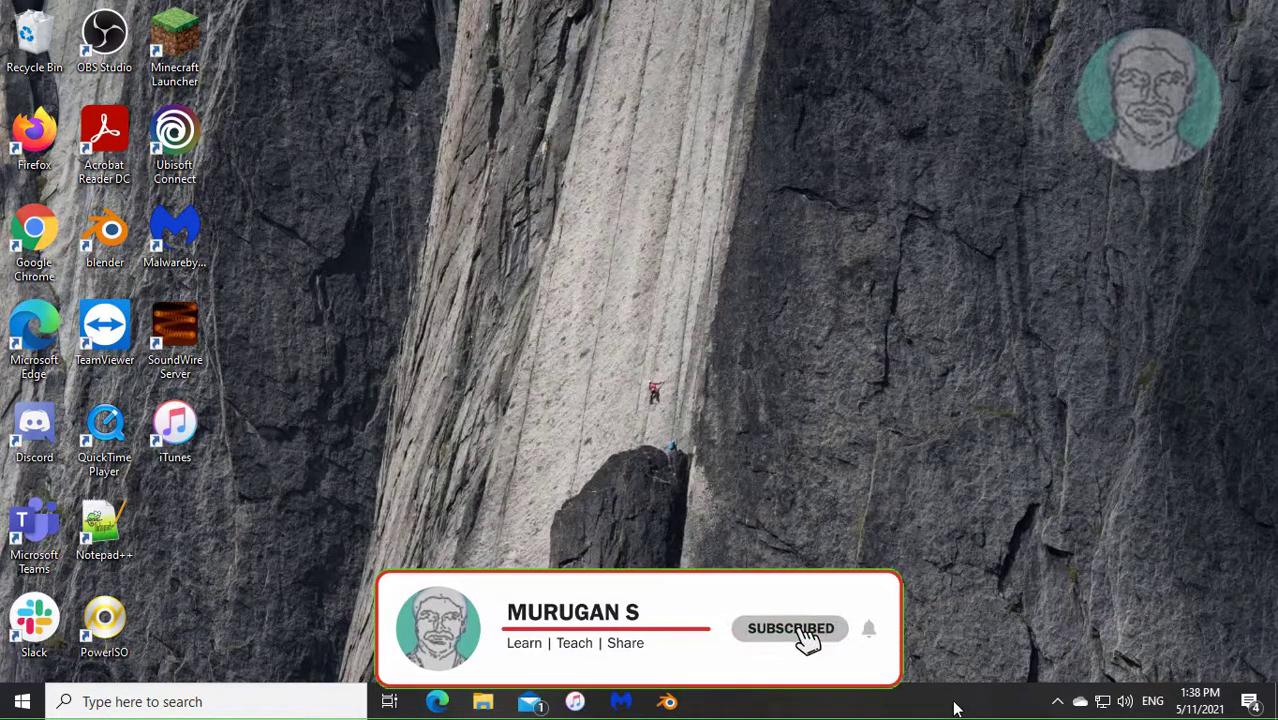
right_click(956, 700)
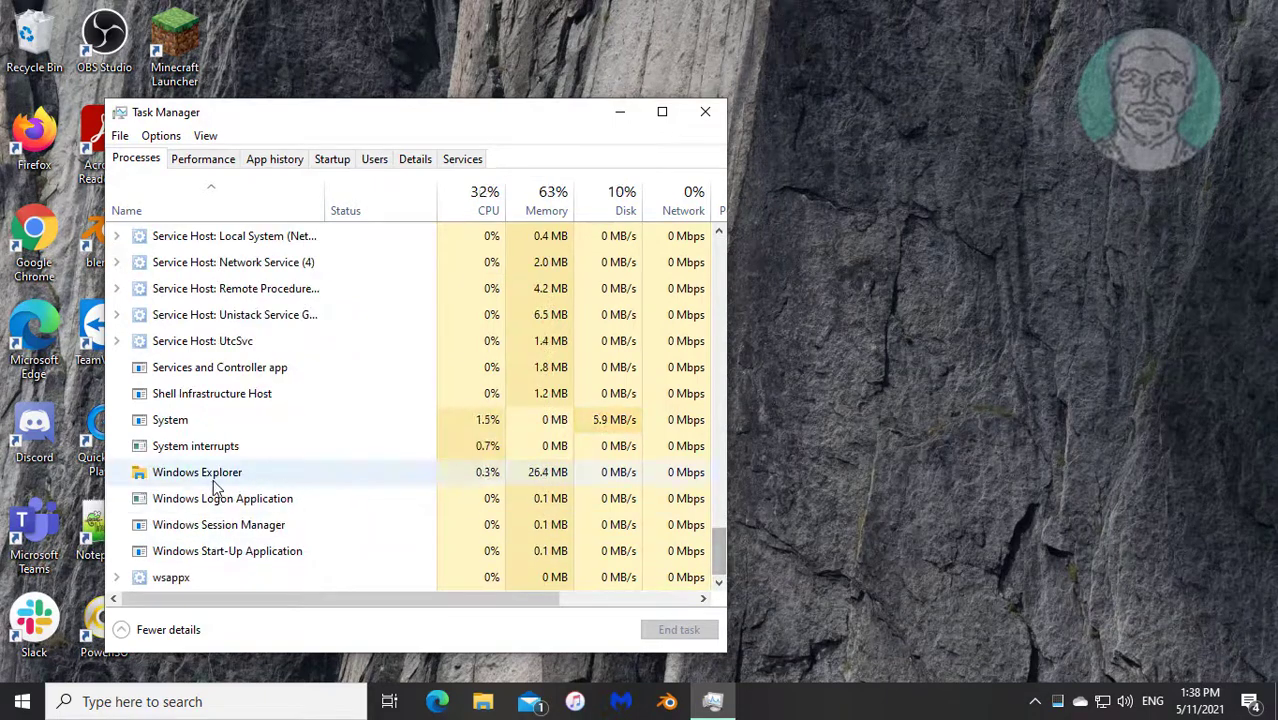
Restart the Windows Explorer process, then close Task Manager
click(196, 472)
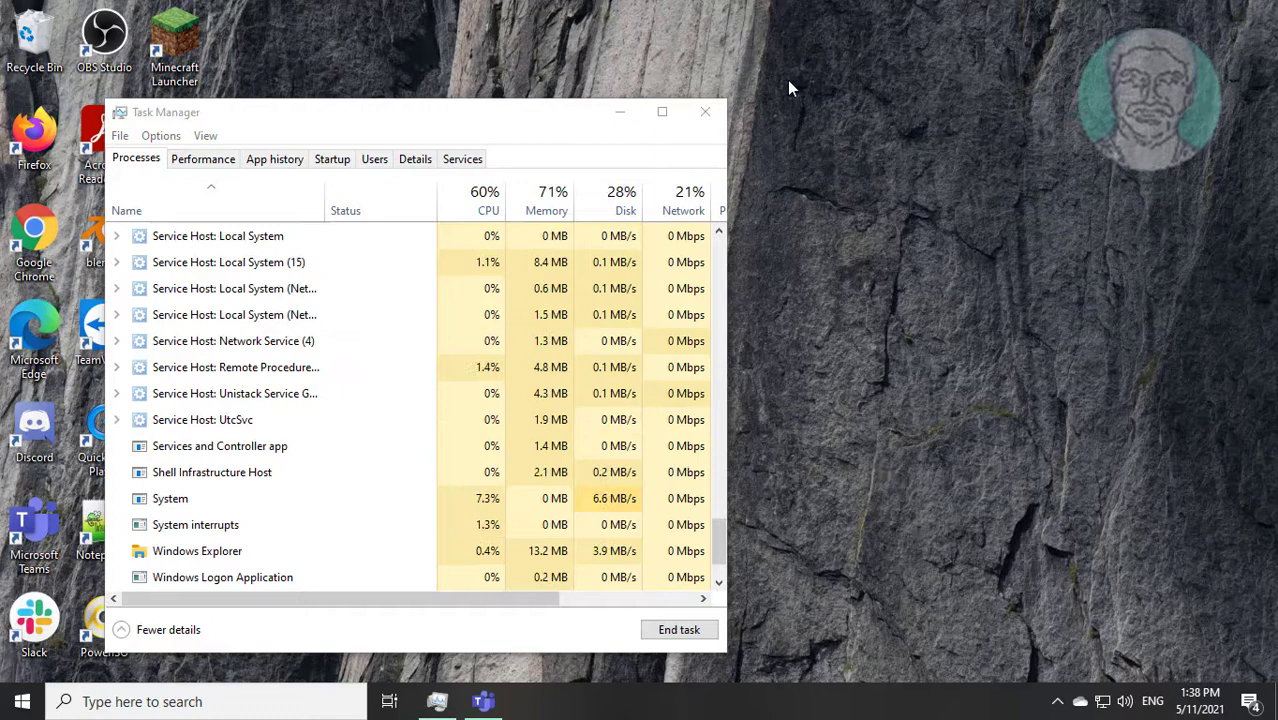
mouse_move(704, 112)
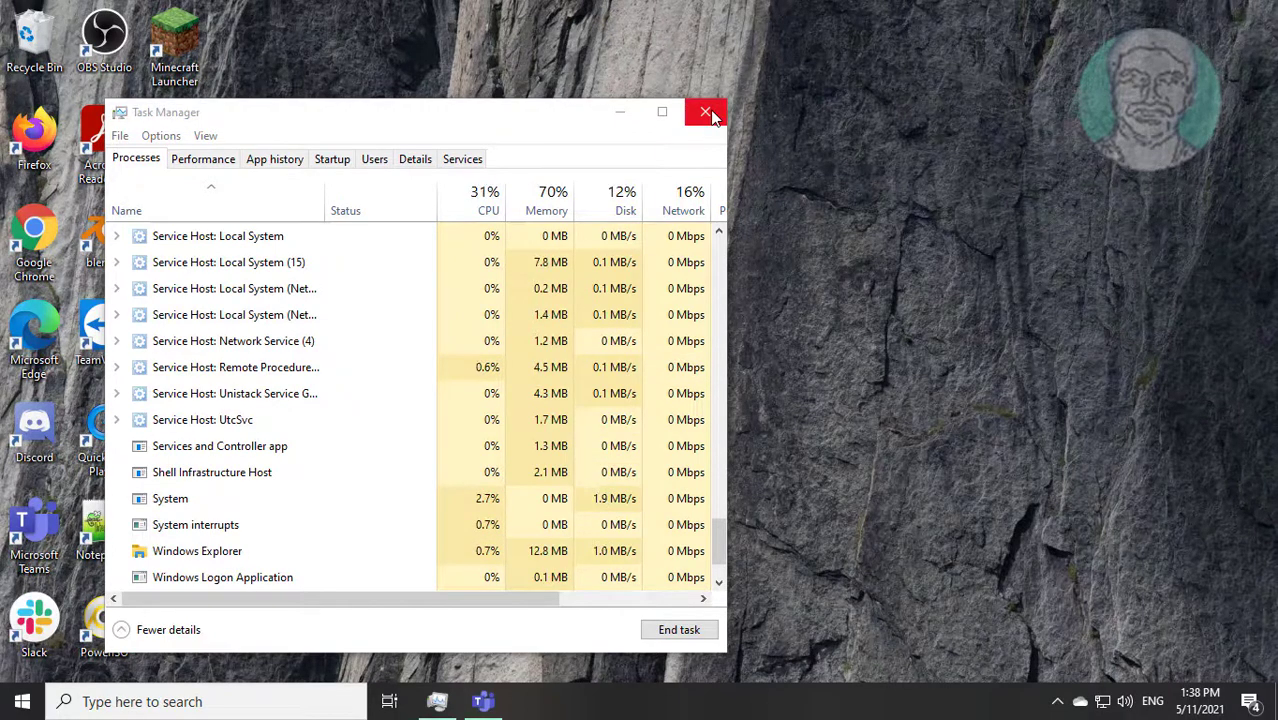
click(704, 112)
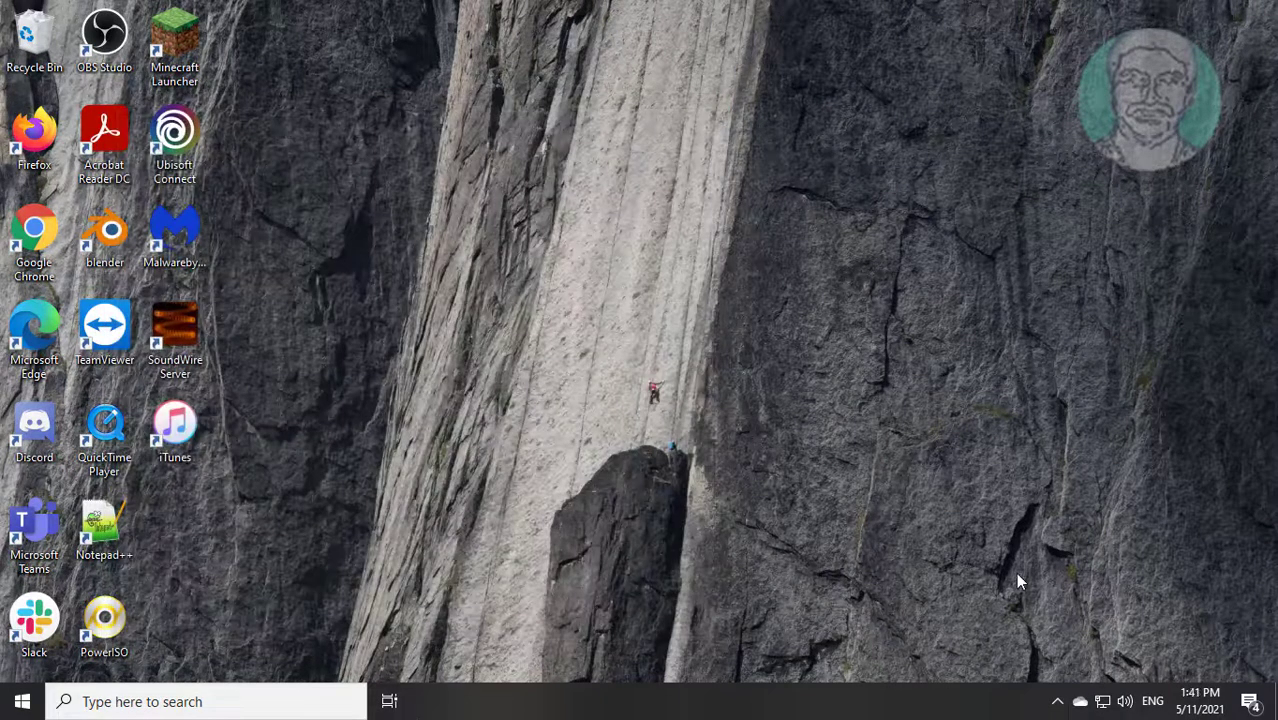